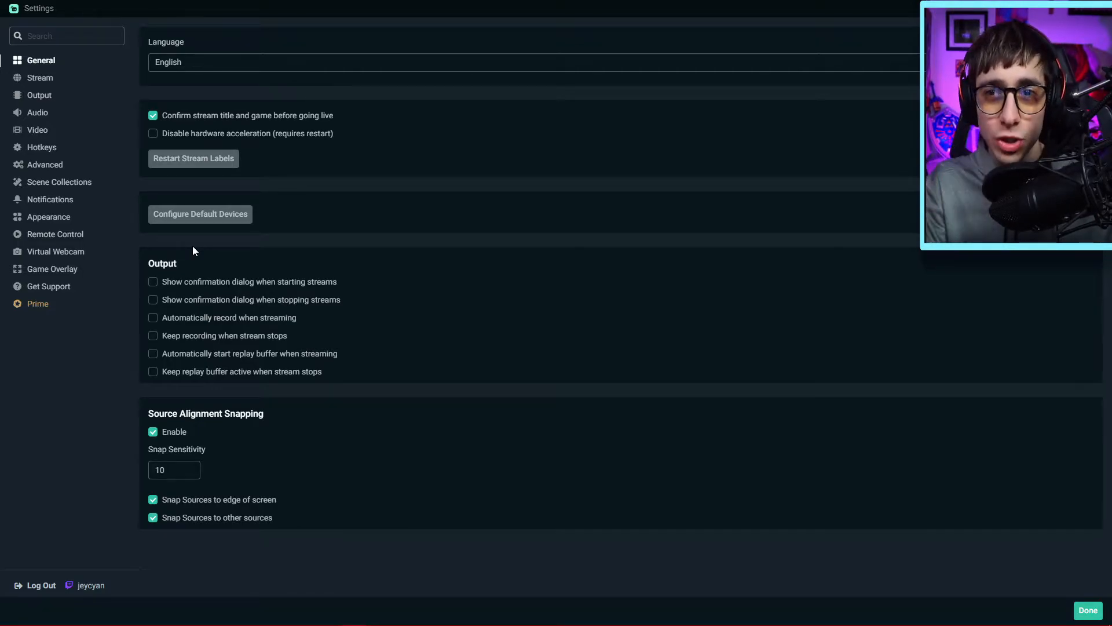
{"action": "mouse_move", "coordinate": [68, 210]}
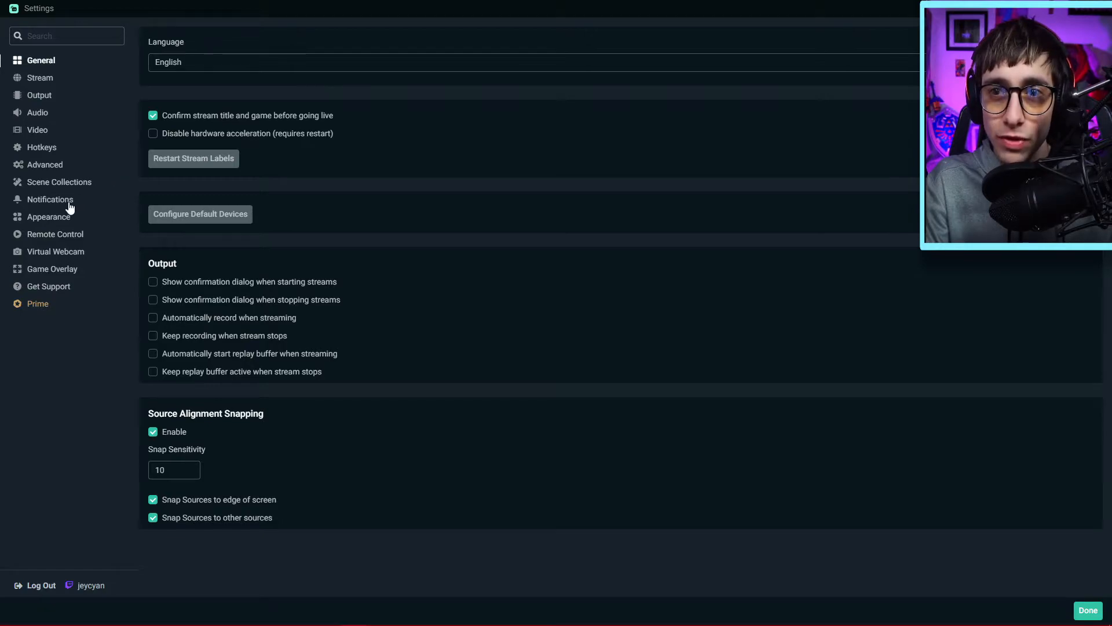
{"action": "mouse_move", "coordinate": [37, 97]}
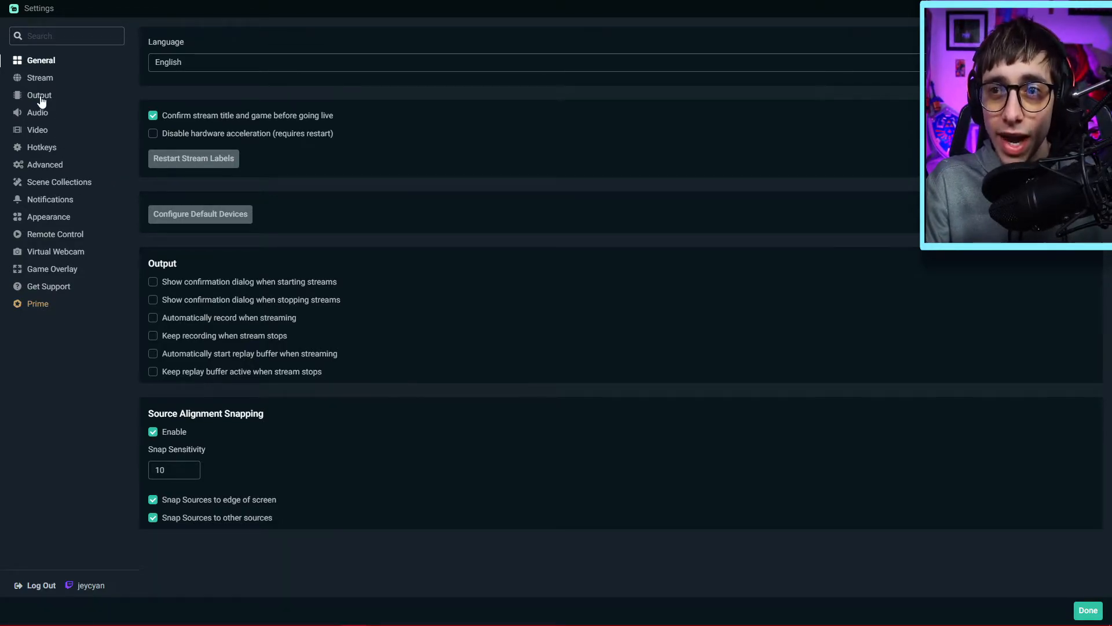
Step: Select Output in the Settings sidebar to reveal the NVENC, CBR, 8000 bitrate streaming settings
{"action": "left_click", "coordinate": [38, 95]}
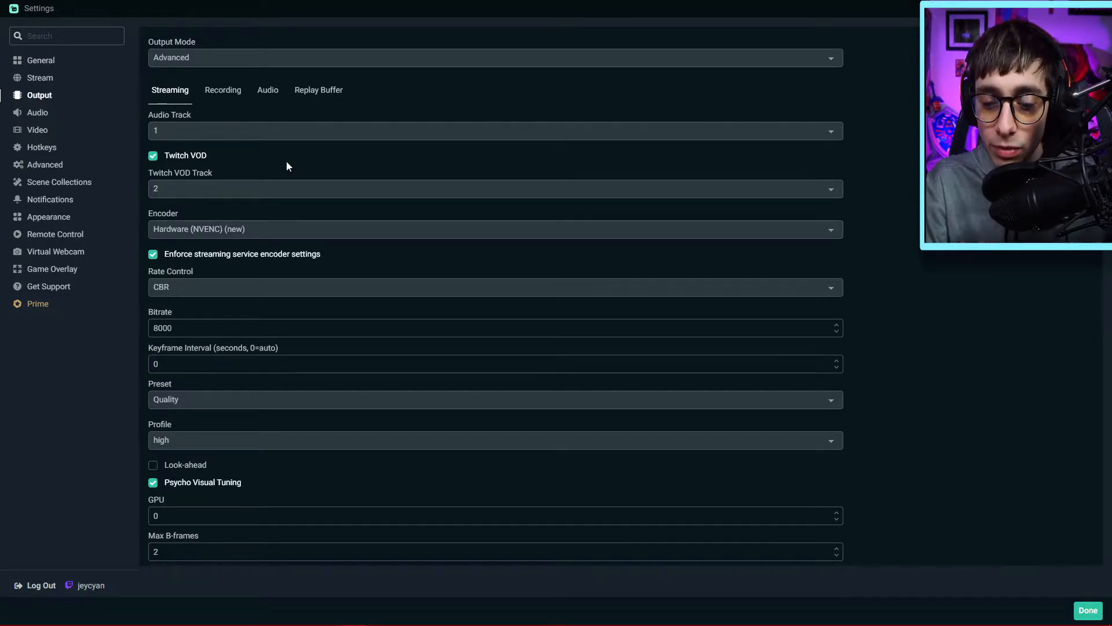
{"action": "mouse_move", "coordinate": [296, 157]}
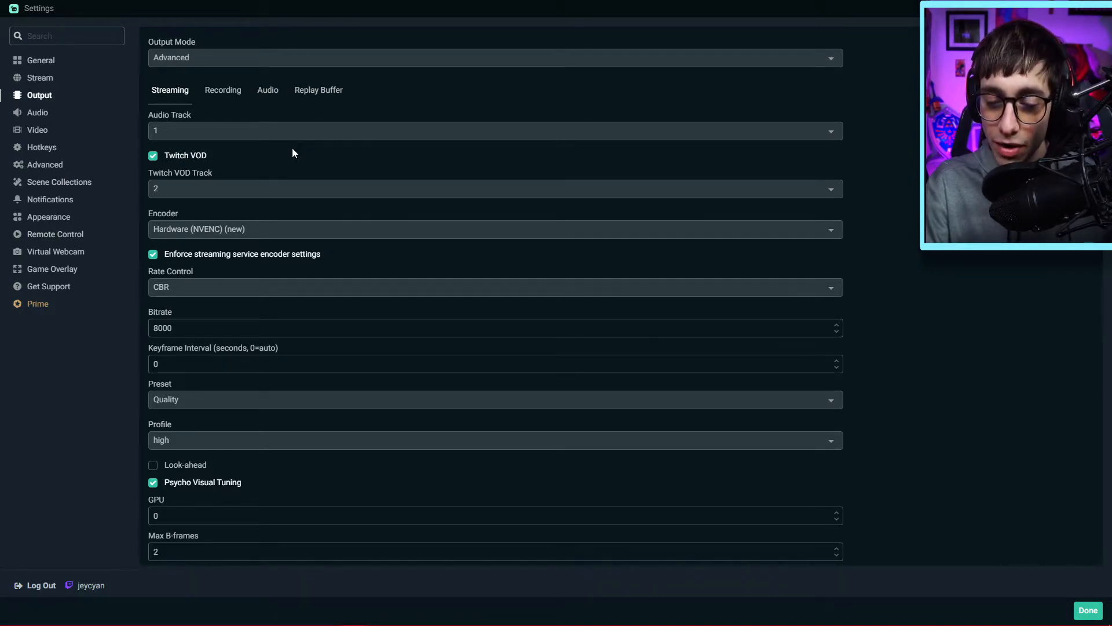
{"action": "mouse_move", "coordinate": [262, 149]}
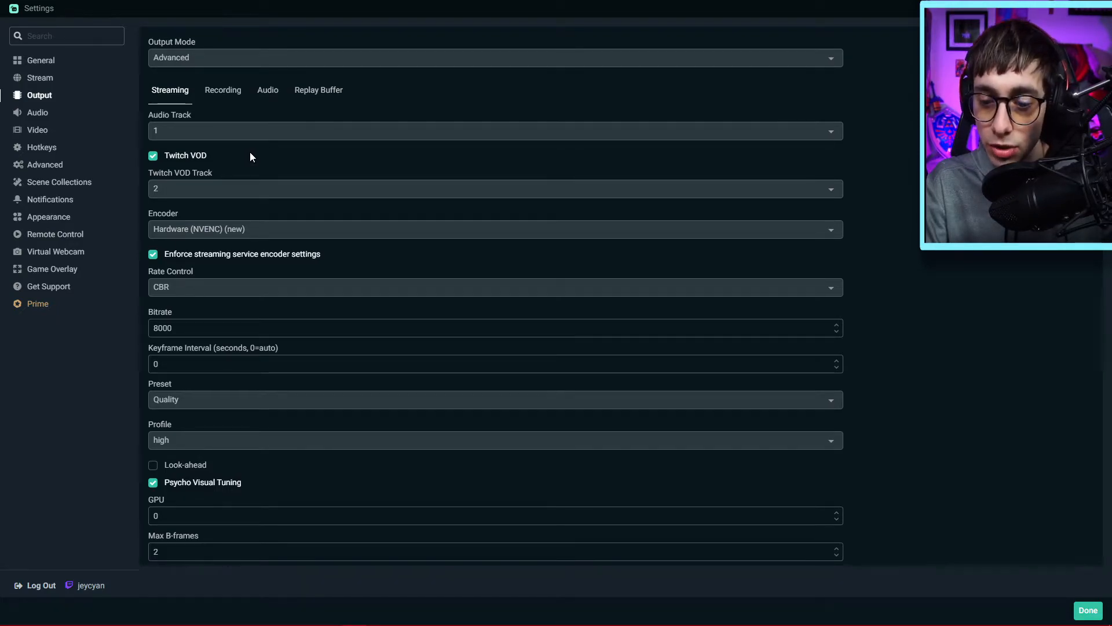
{"action": "mouse_move", "coordinate": [255, 143]}
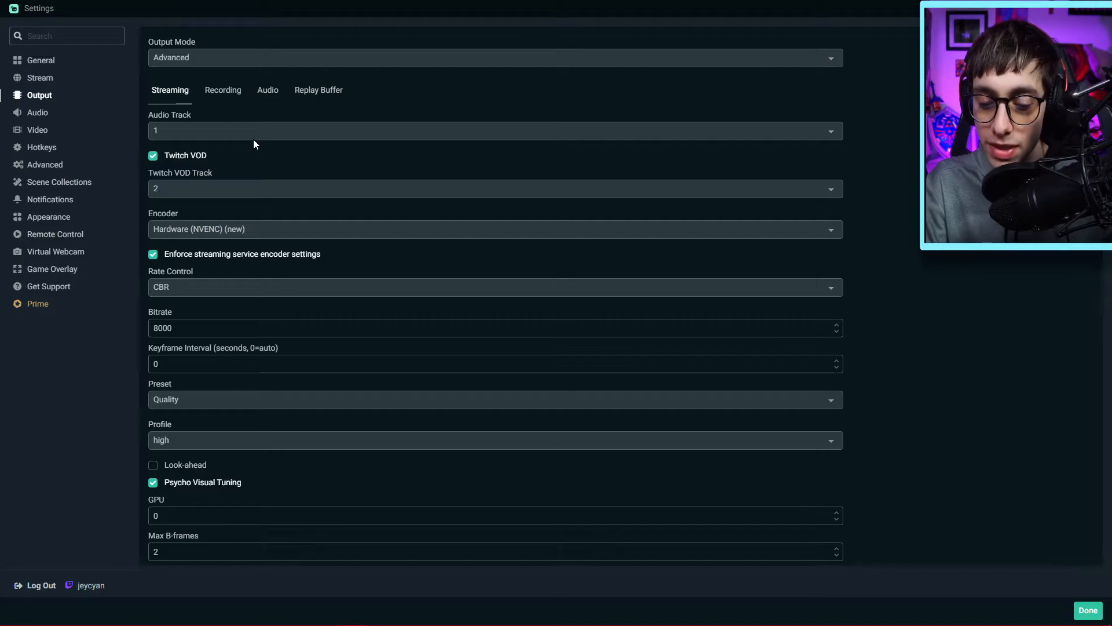
{"action": "mouse_move", "coordinate": [270, 85]}
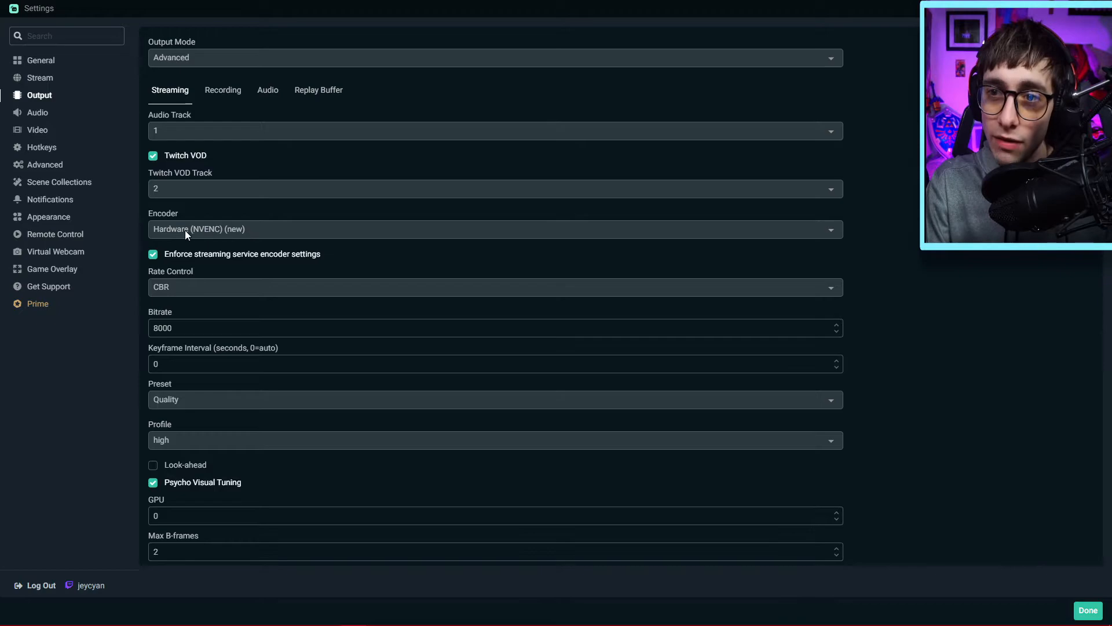
{"action": "mouse_move", "coordinate": [223, 238]}
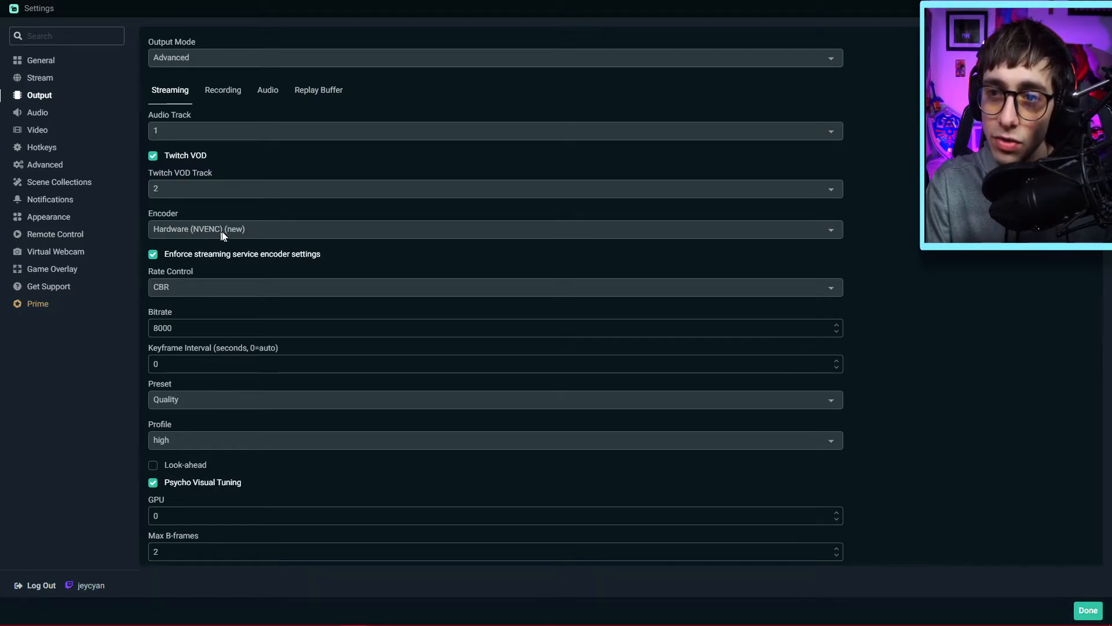
{"action": "mouse_move", "coordinate": [251, 147]}
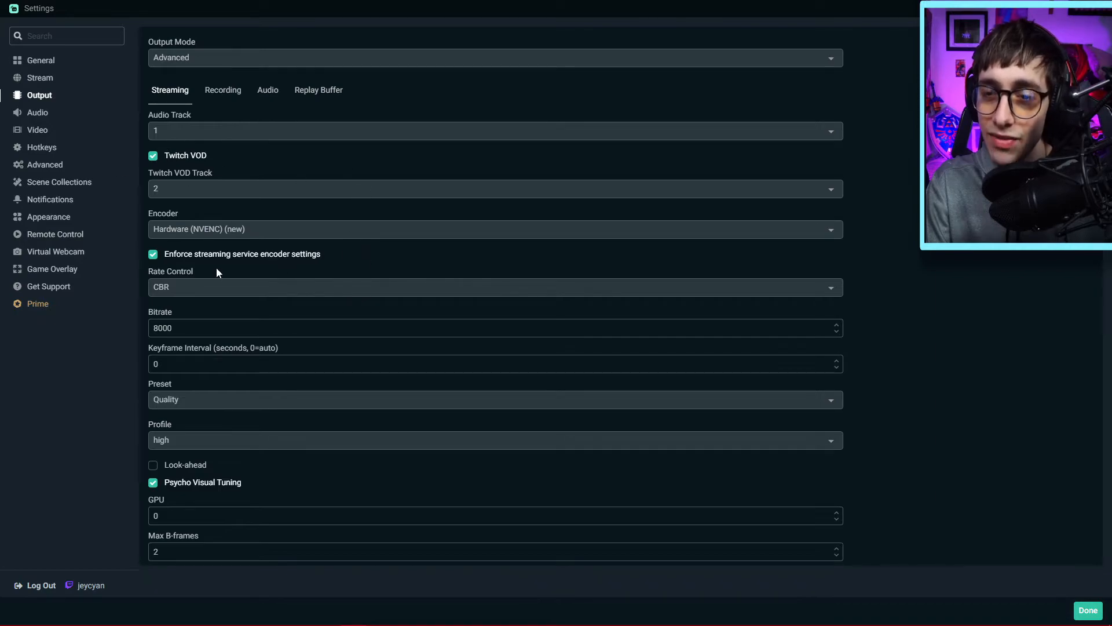
{"action": "mouse_move", "coordinate": [237, 246]}
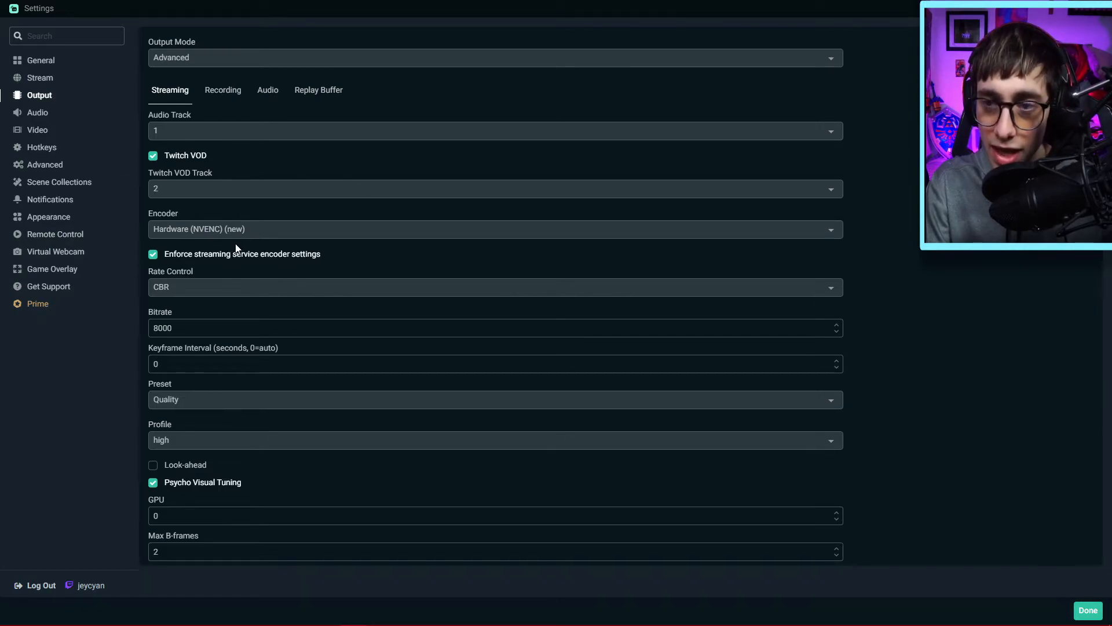
{"action": "mouse_move", "coordinate": [204, 241]}
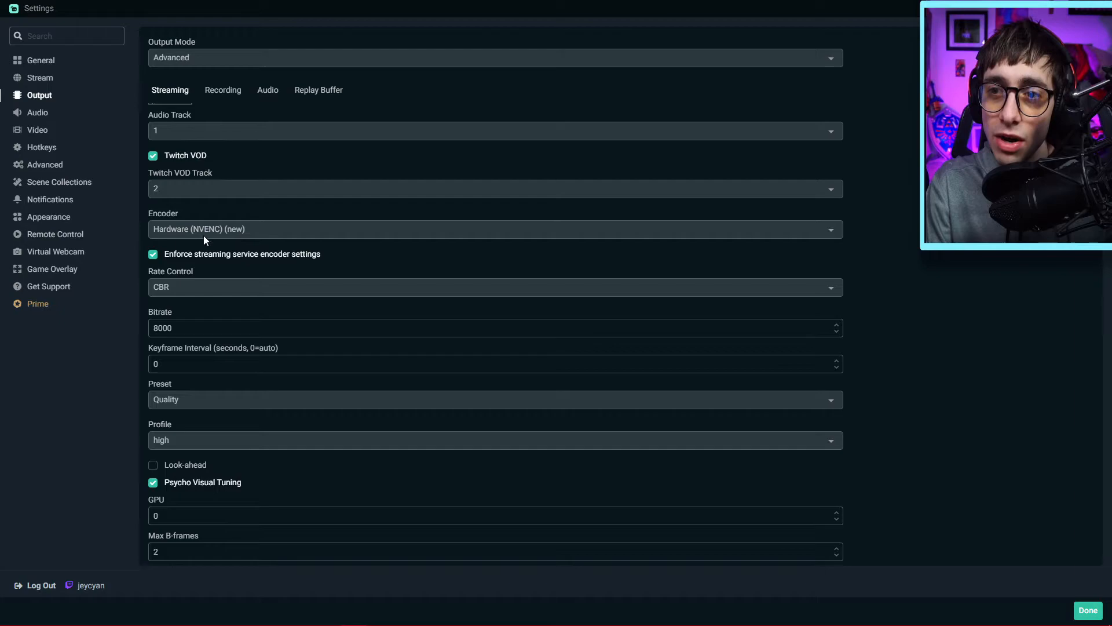
{"action": "mouse_move", "coordinate": [210, 239]}
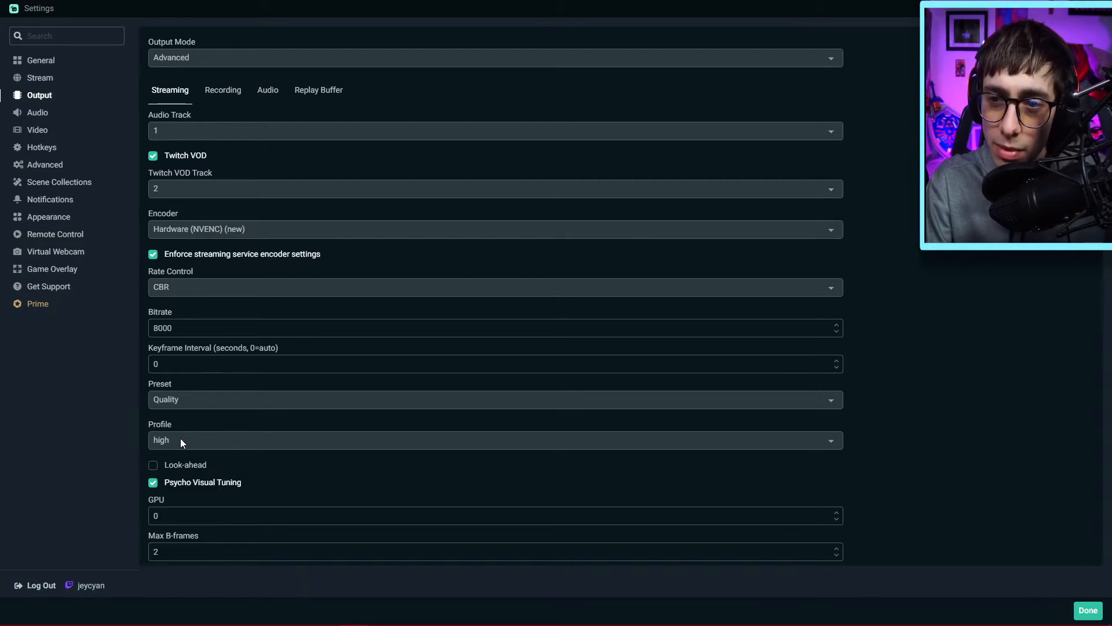
{"action": "mouse_move", "coordinate": [40, 124]}
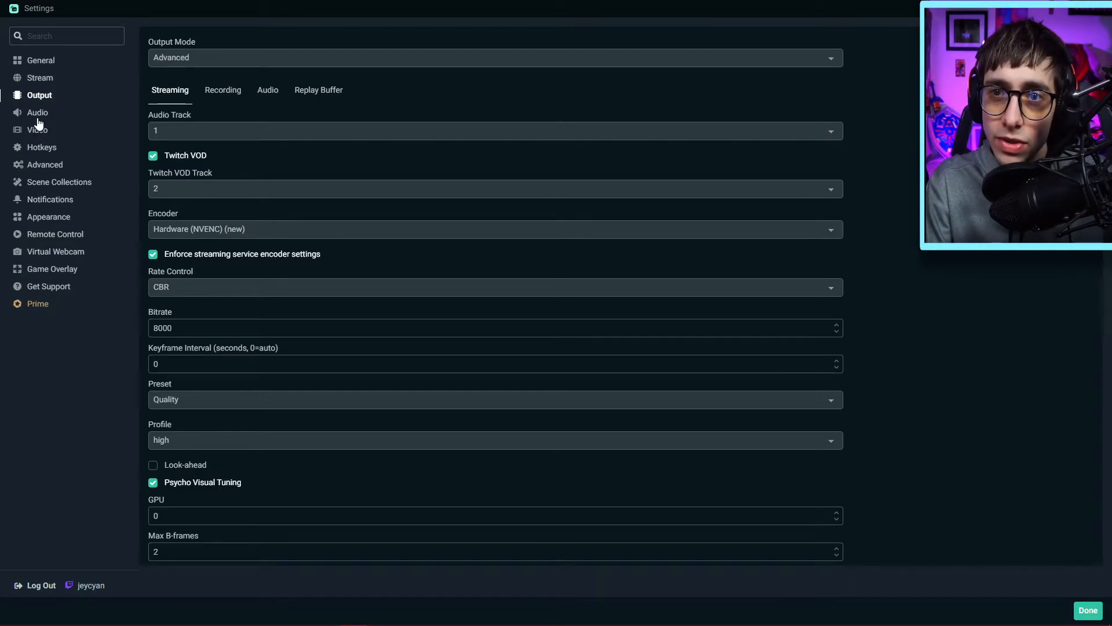
{"action": "left_click", "coordinate": [37, 112]}
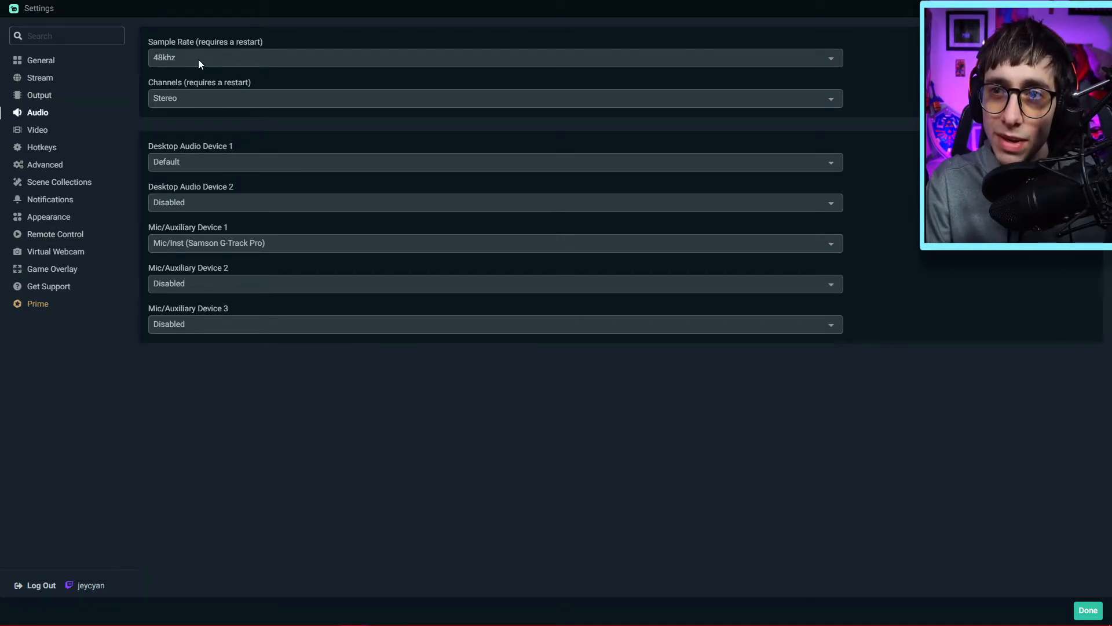
{"action": "mouse_move", "coordinate": [178, 71]}
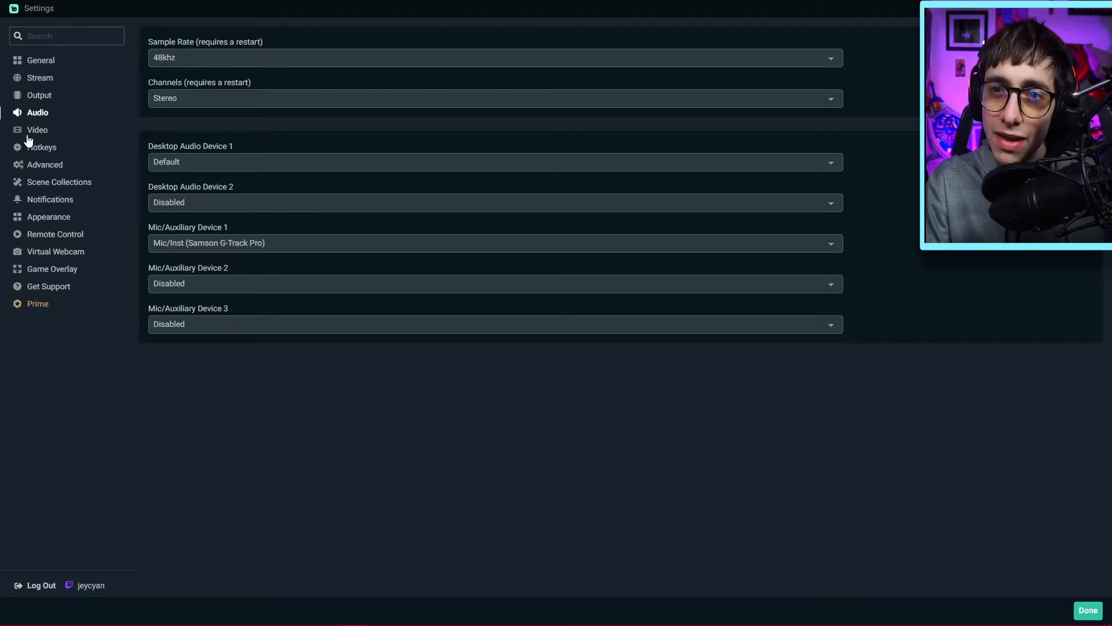
{"action": "left_click", "coordinate": [37, 129]}
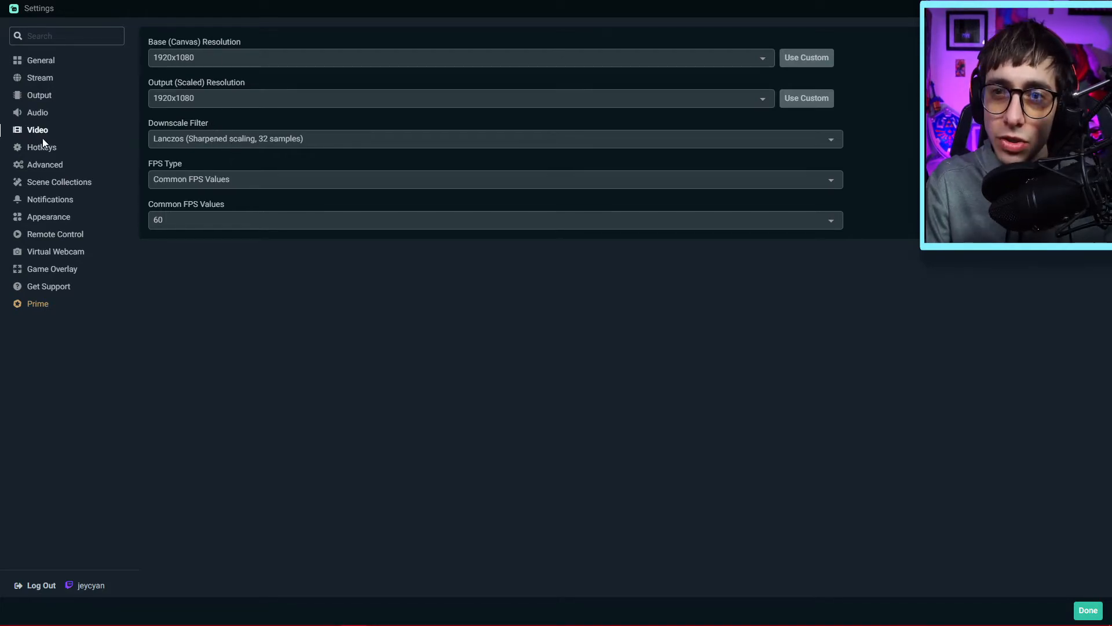
{"action": "left_click", "coordinate": [39, 112]}
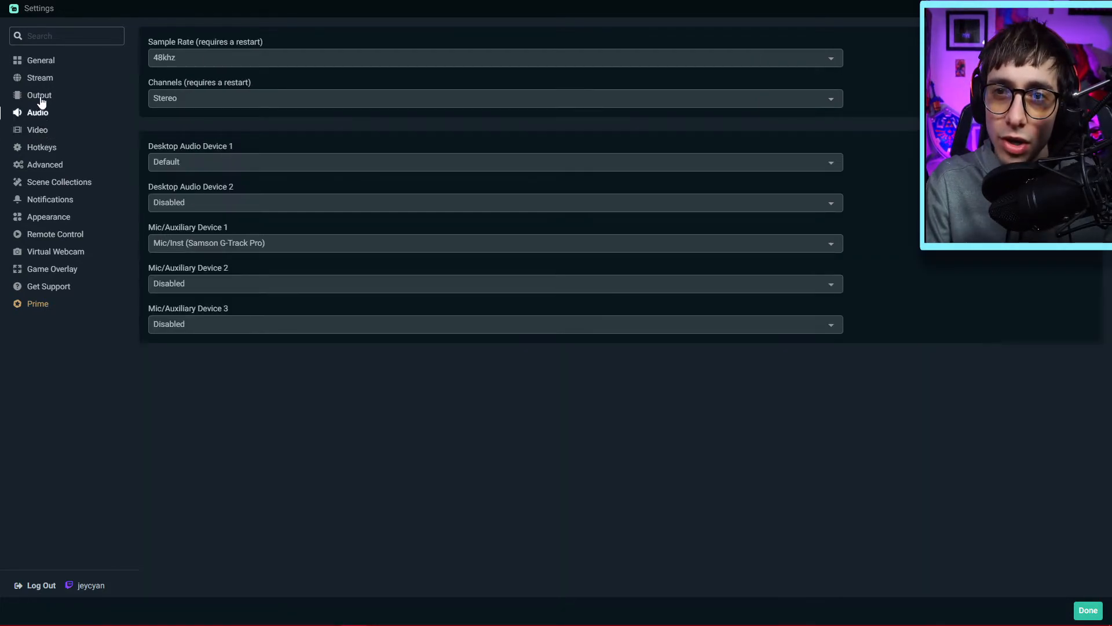
{"action": "left_click", "coordinate": [40, 78]}
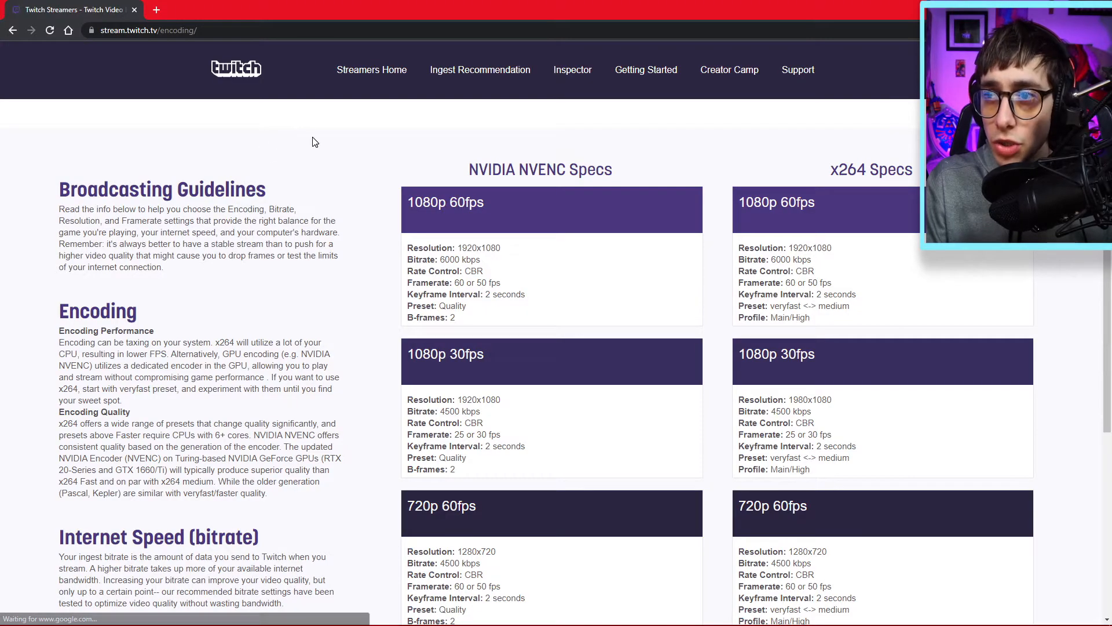
Step: Scroll Twitch's Broadcasting Guidelines down to the 1080p60 NVENC and x264 spec tables
{"action": "scroll", "scroll_direction": "down", "scroll_amount": 3}
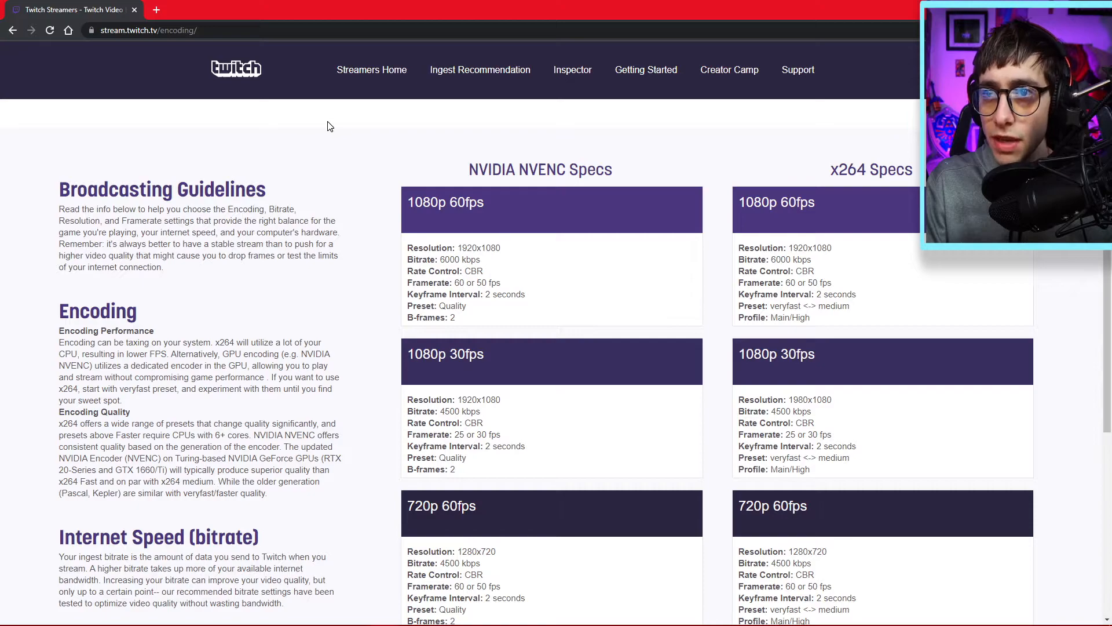
{"action": "scroll", "scroll_direction": "down", "scroll_amount": 3}
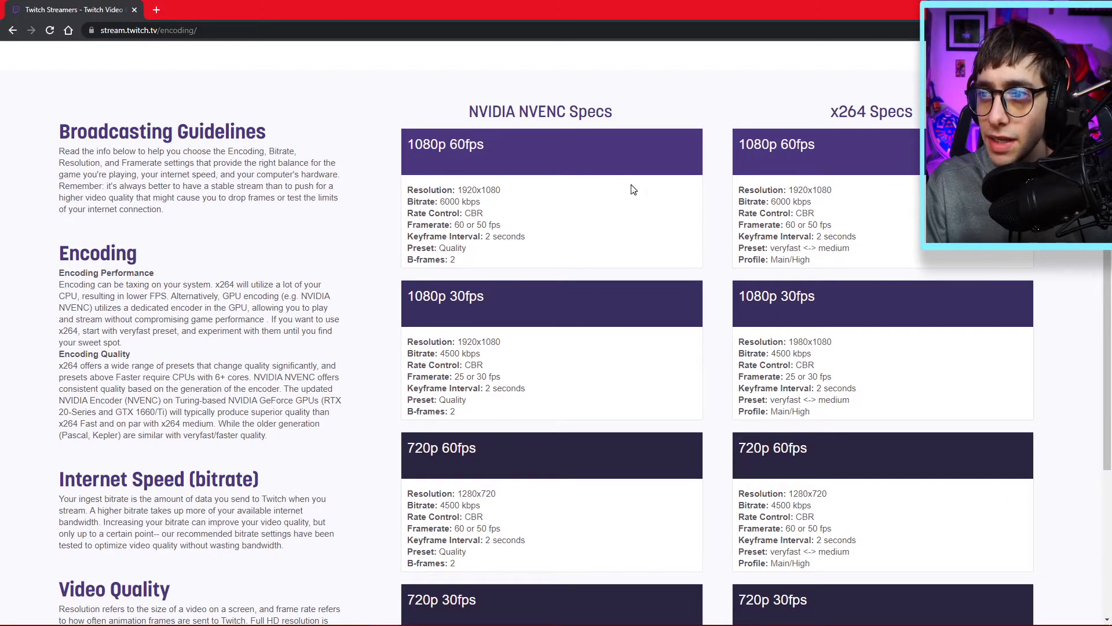
{"action": "mouse_move", "coordinate": [522, 139]}
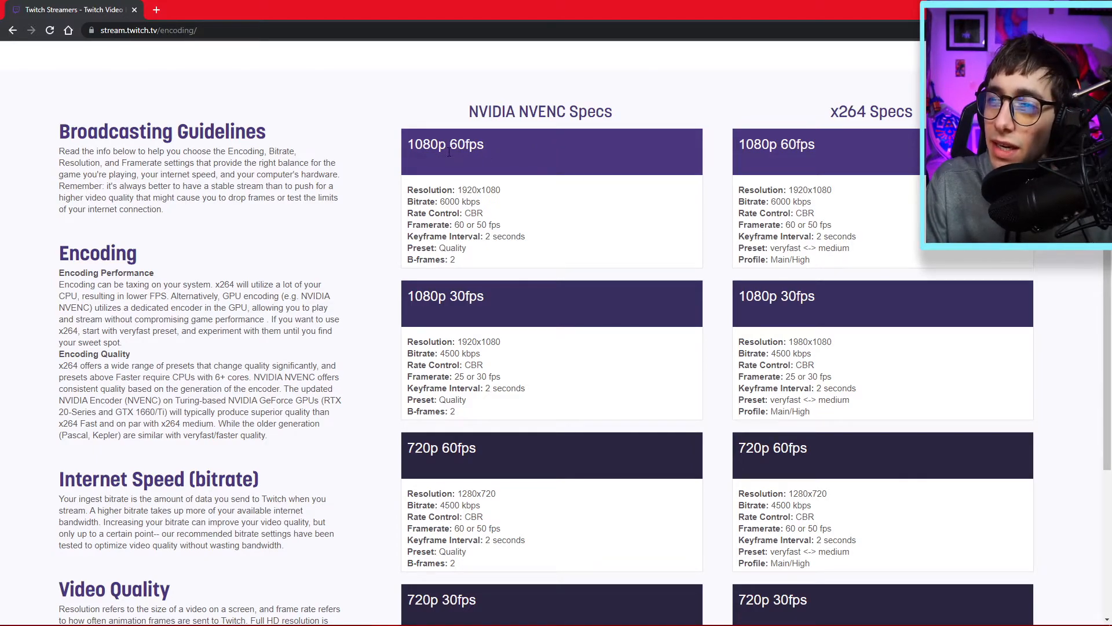
{"action": "scroll", "scroll_direction": "down", "scroll_amount": 3}
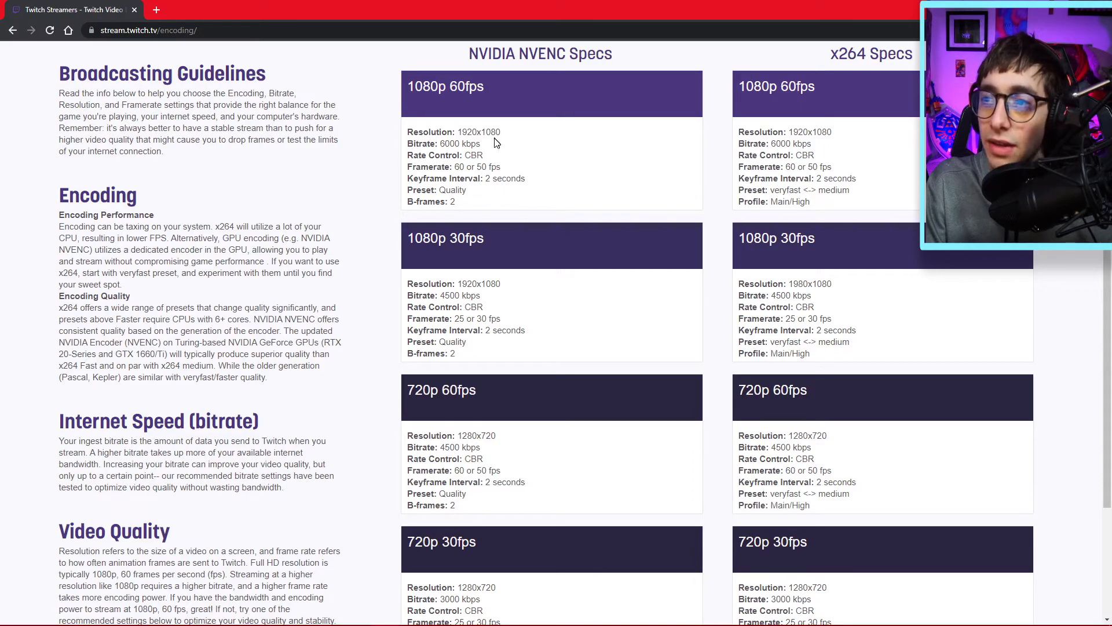
{"action": "mouse_move", "coordinate": [468, 149]}
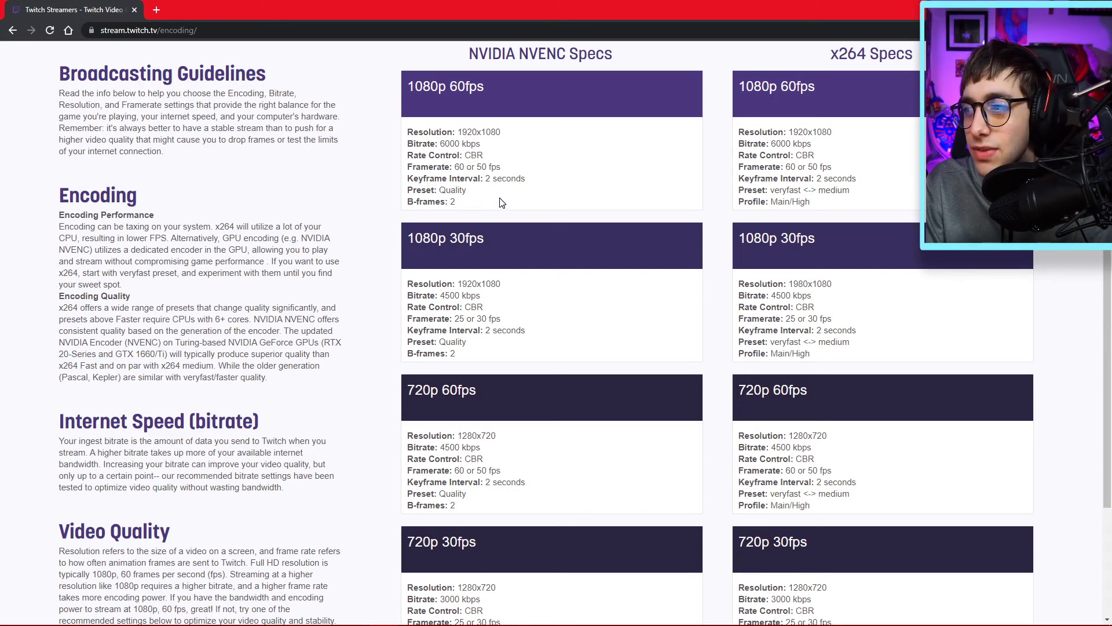
{"action": "mouse_move", "coordinate": [519, 197]}
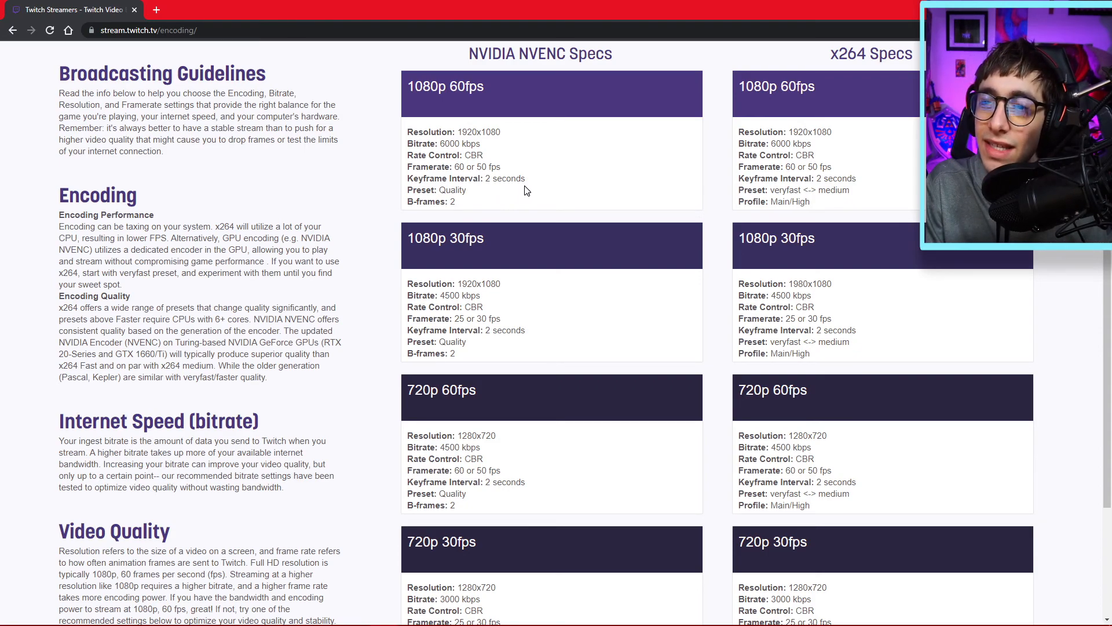
{"action": "mouse_move", "coordinate": [533, 186]}
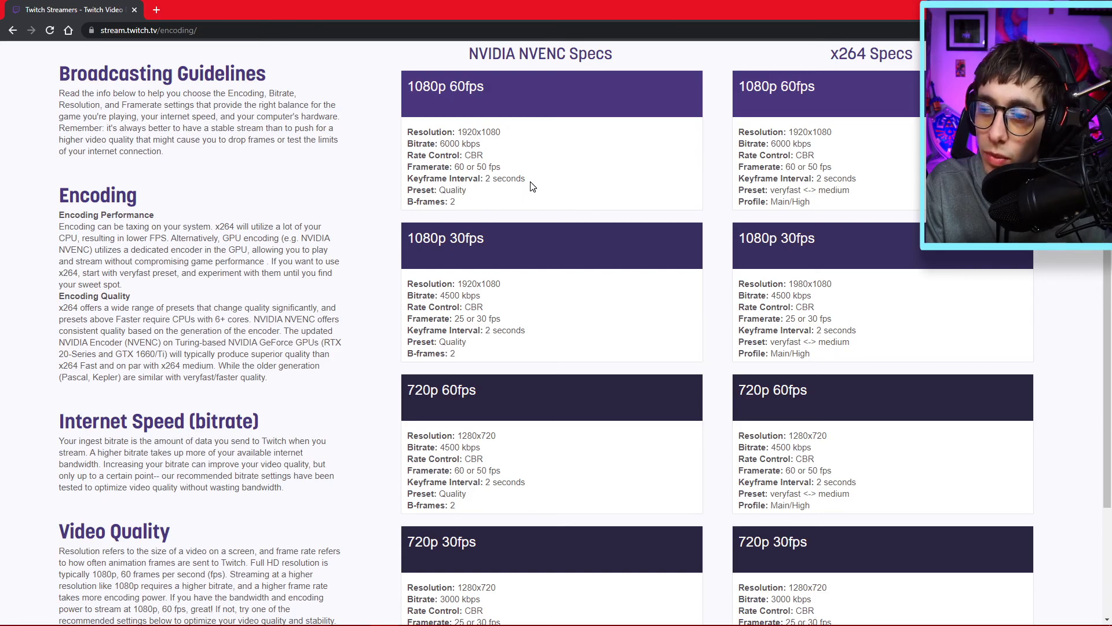